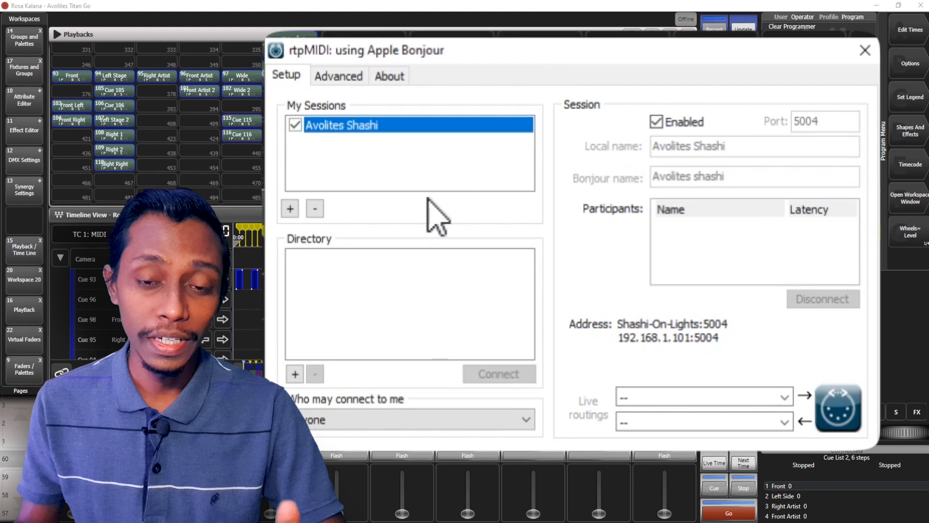
- Create the Shashi-On-Lights network MIDI session and enable it
left_click(289, 208)
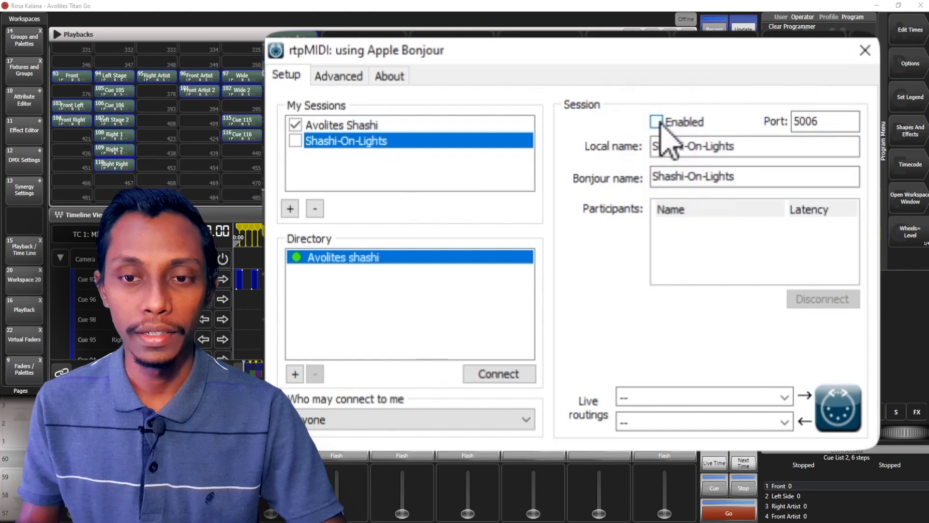
left_click(657, 122)
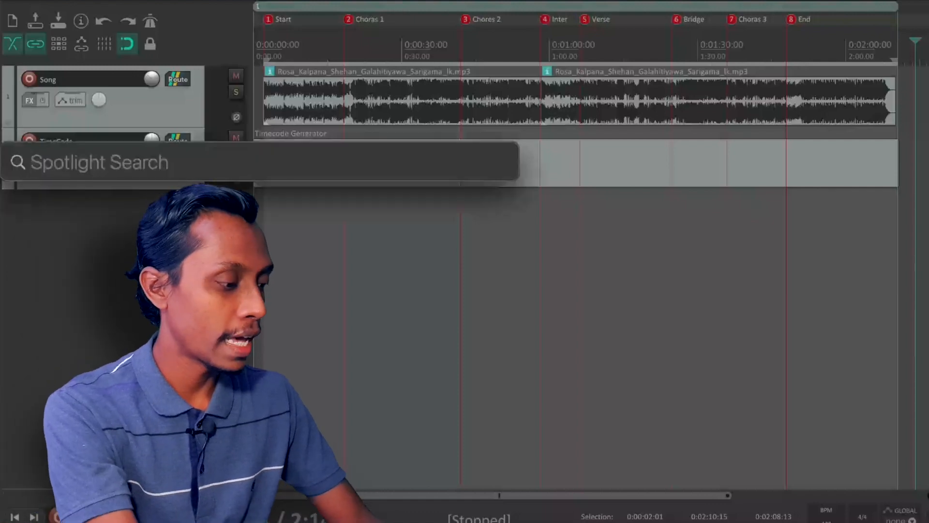
- Join the Reaper network session to Avolites shashi from the MIDI Network Setup directory
type("audi")
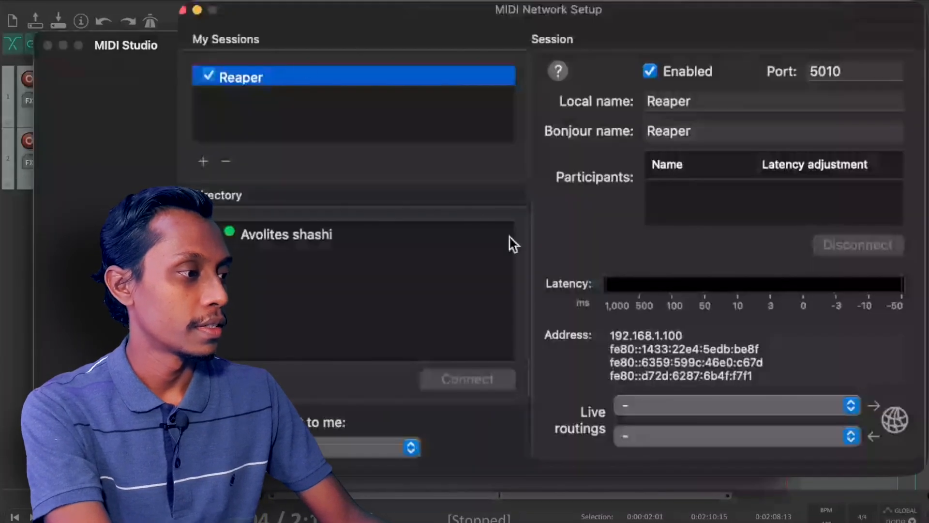
mouse_move(320, 246)
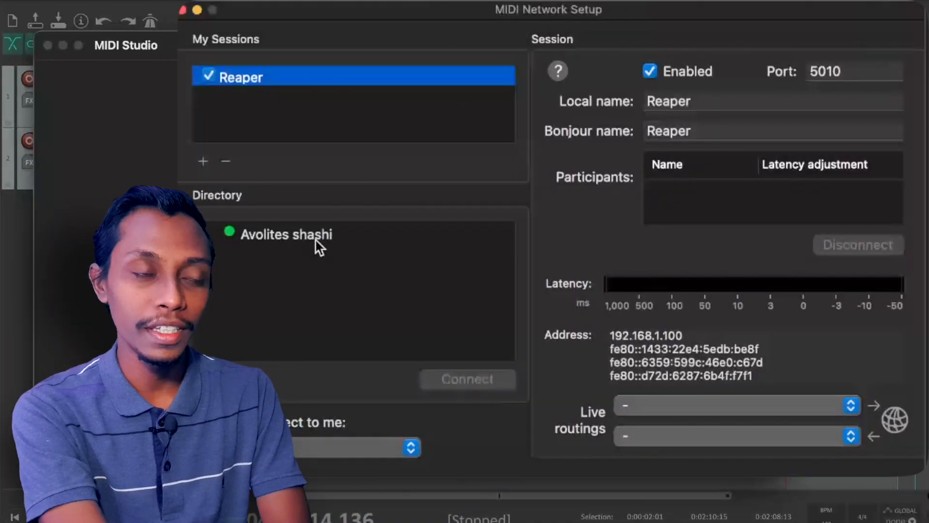
left_click(287, 234)
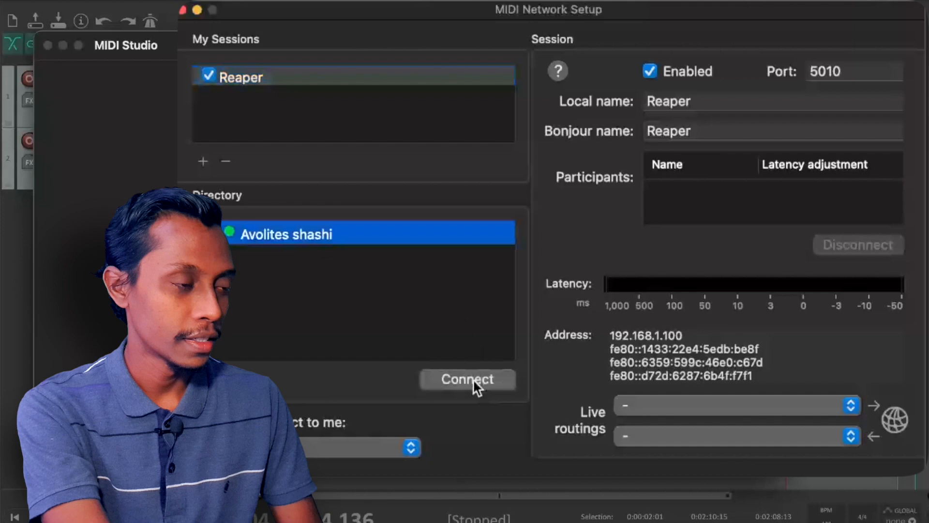
mouse_move(495, 397)
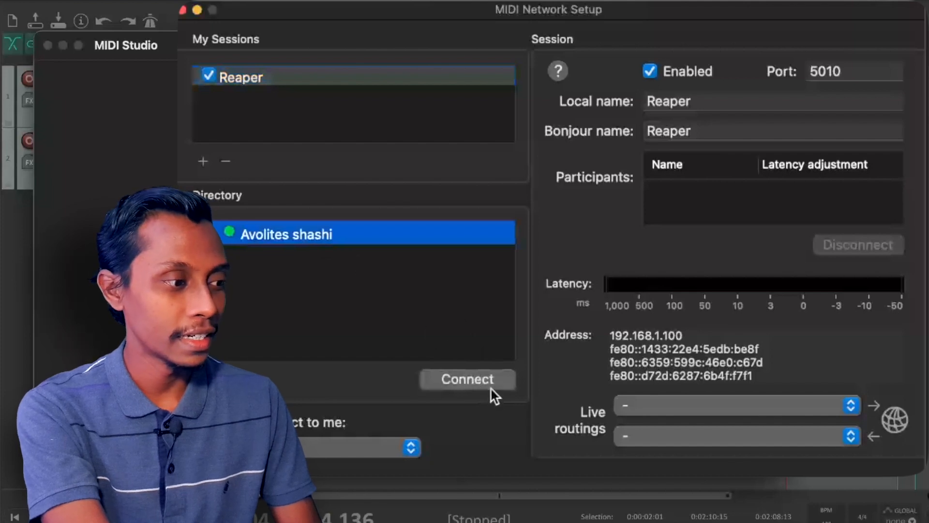
left_click(467, 379)
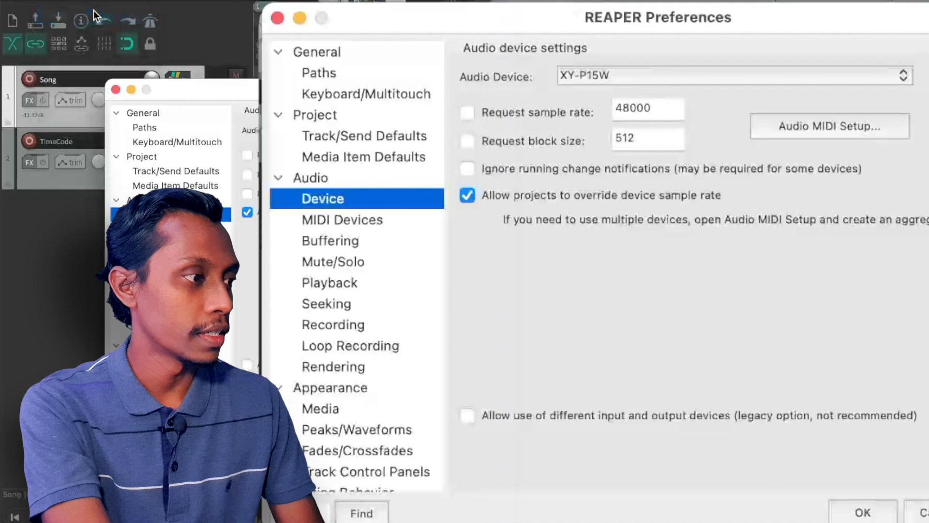
- Reach the Reaper network output's configuration in REAPER's MIDI Devices preferences
left_click(341, 220)
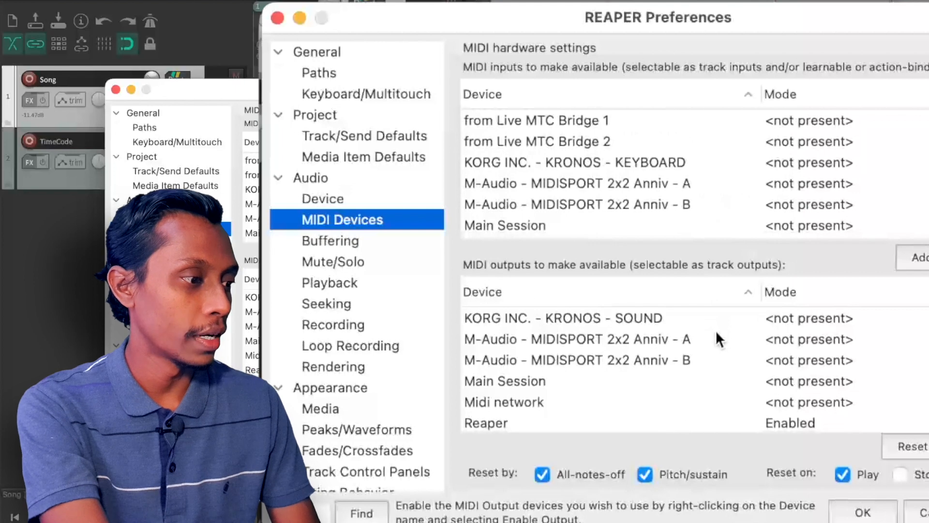
scroll("down", 3)
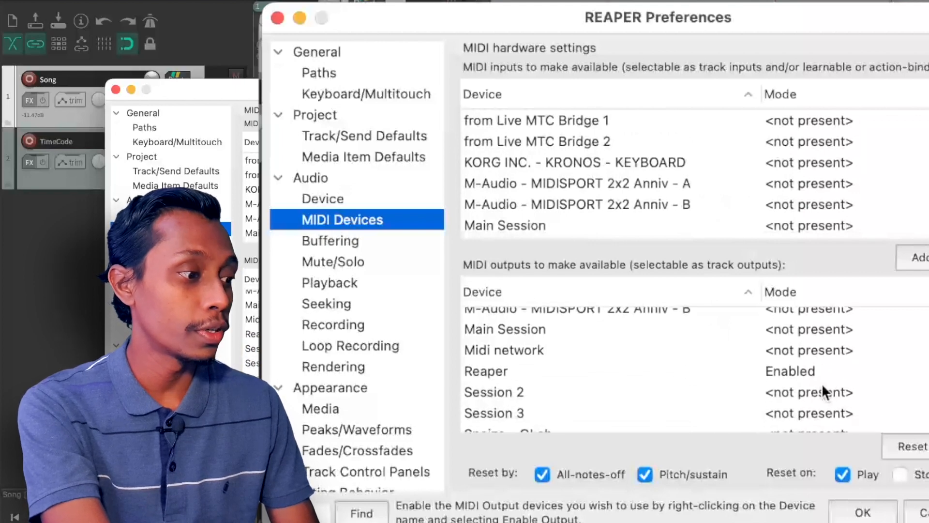
left_click(485, 370)
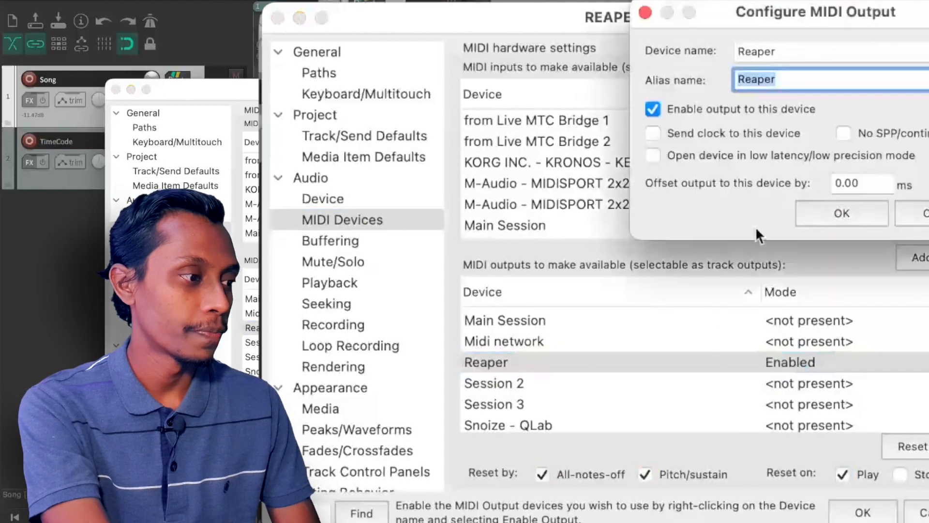
mouse_move(785, 122)
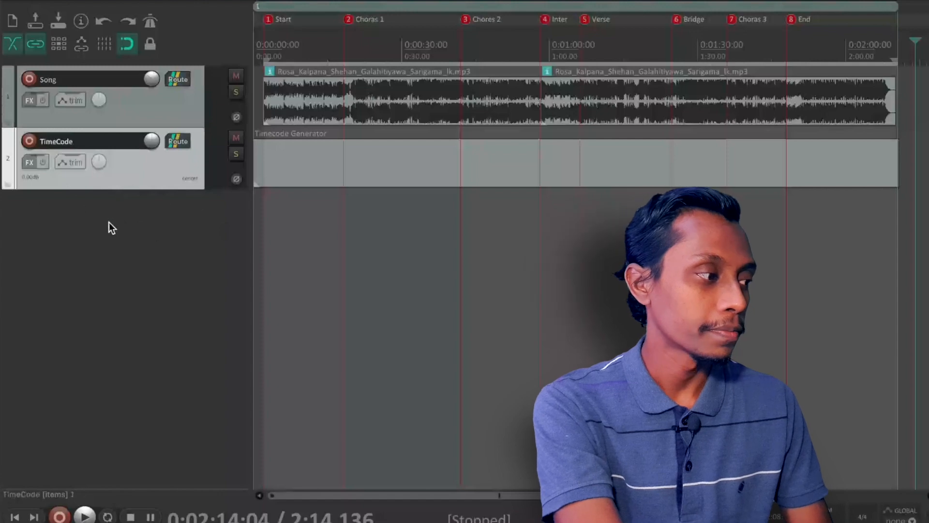
- Insert a new track named Timecode 2 and head to the Insert menu for a generator
right_click(113, 228)
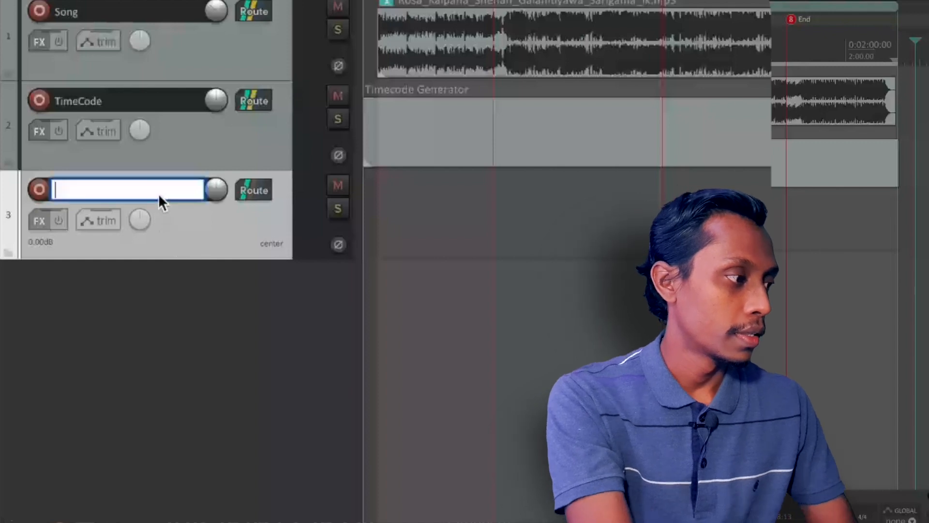
type("Timecode 2")
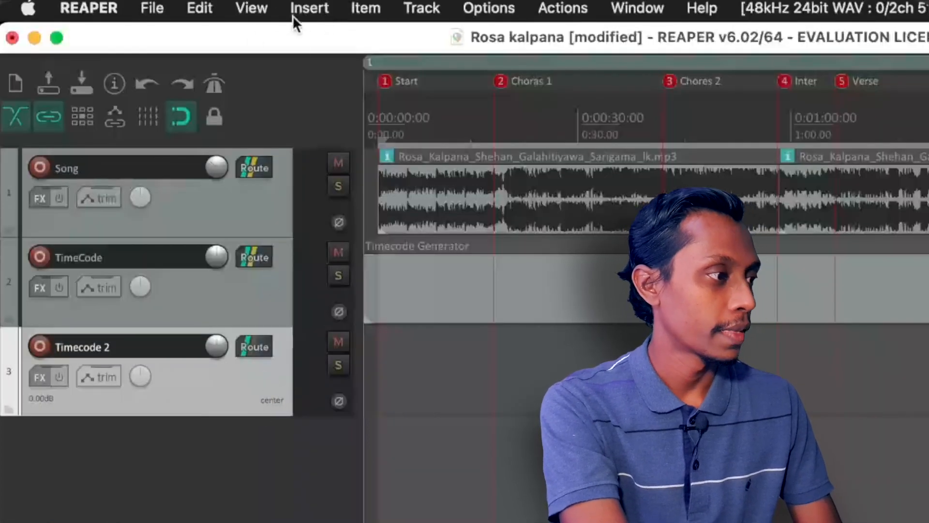
left_click(309, 9)
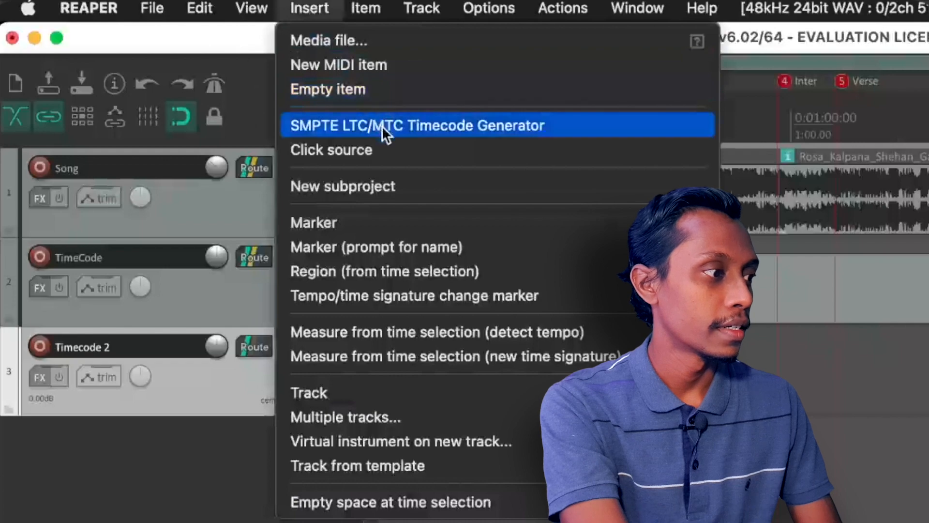
mouse_move(483, 142)
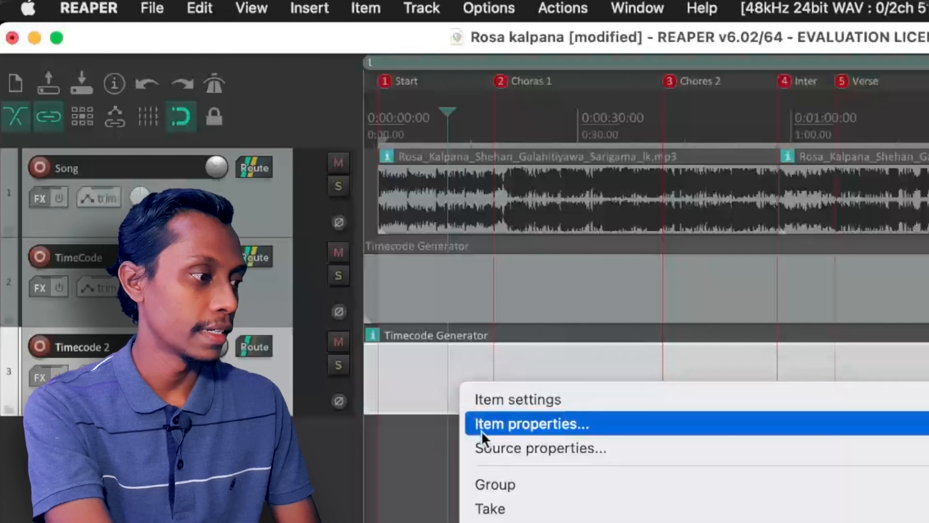
- Set the generator to Send MIDI (MTC) at 30 fps from zero and confirm
left_click(530, 423)
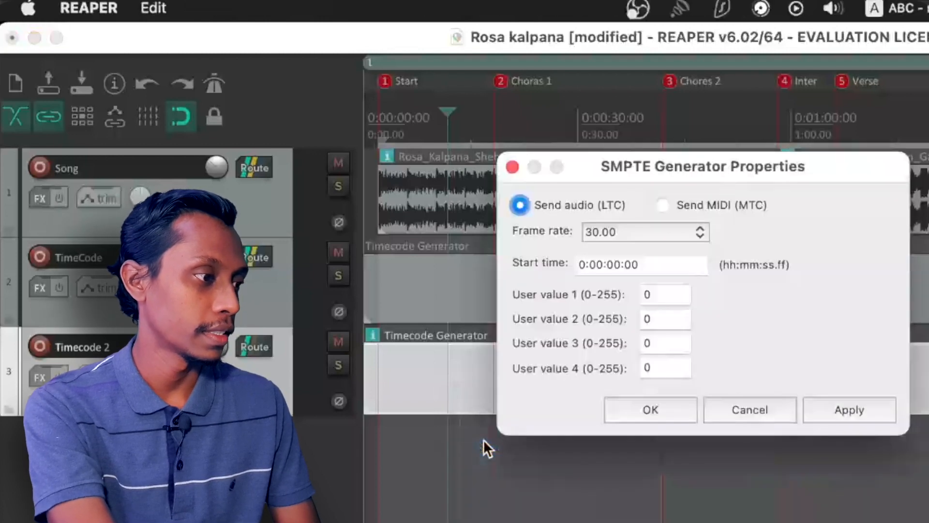
mouse_move(664, 212)
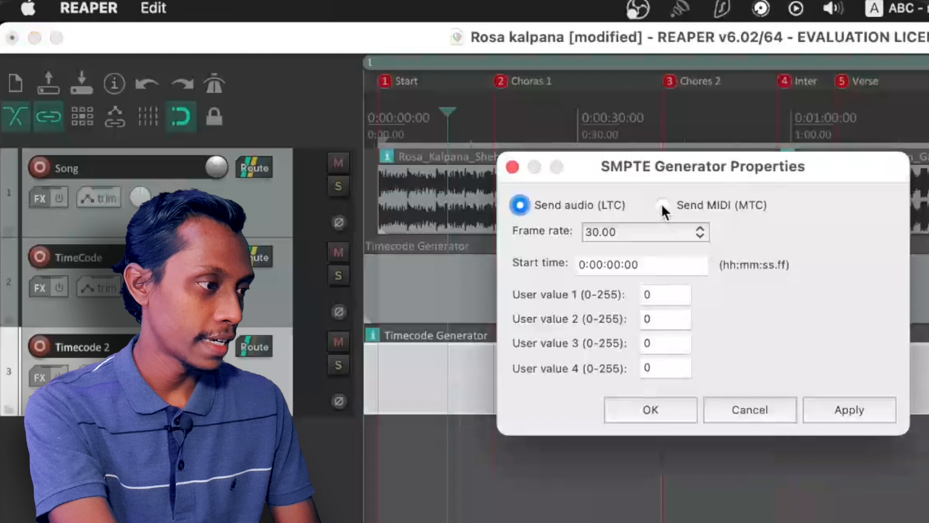
left_click(662, 204)
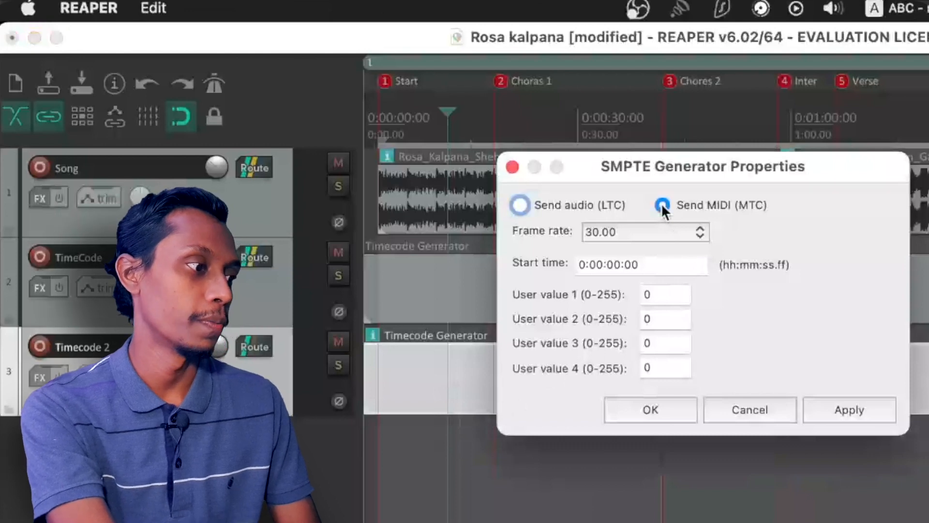
left_click(662, 204)
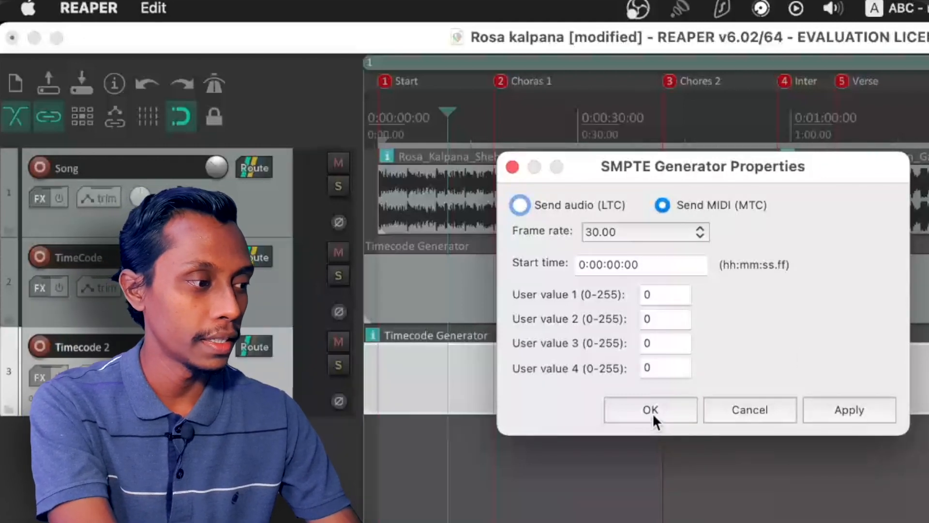
left_click(650, 410)
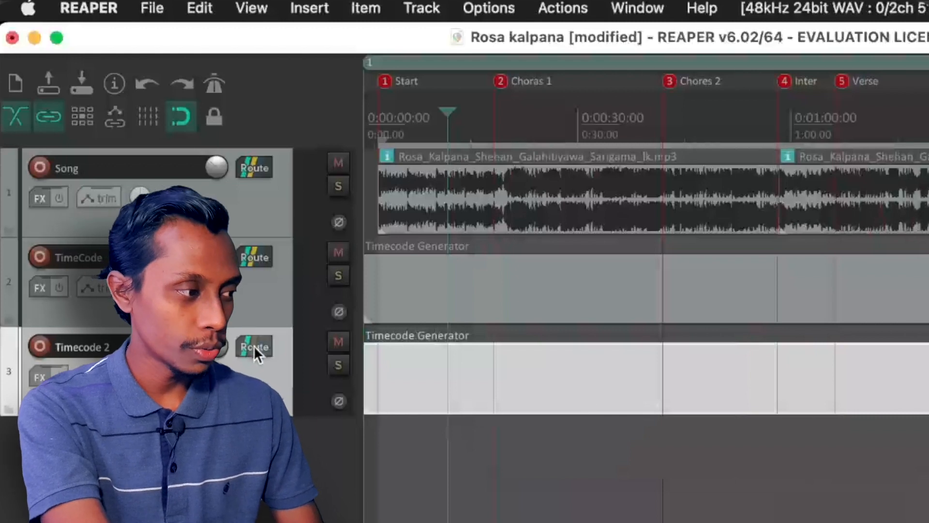
left_click(253, 347)
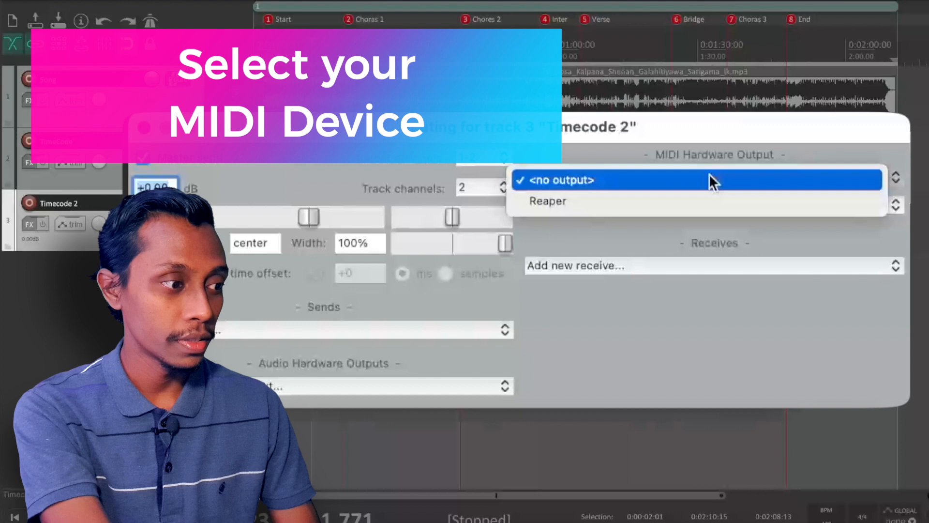
- Route Timecode 2's MIDI Hardware Output to the Reaper network device
left_click(548, 200)
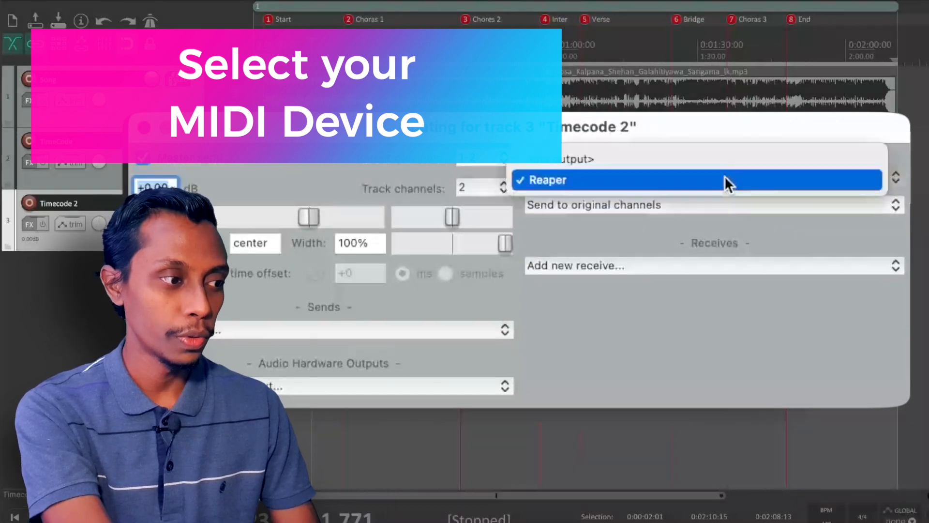
left_click(546, 180)
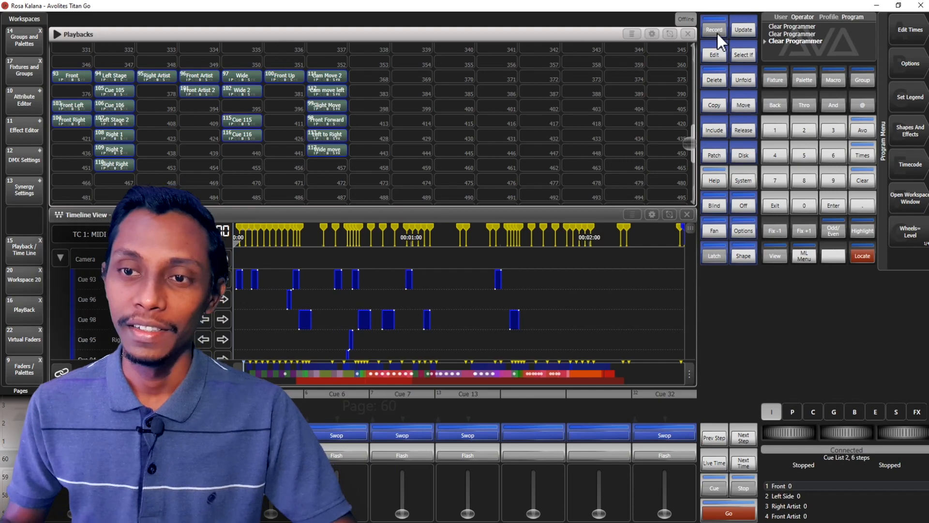
- Record a new playback as a timeline, giving Timeline 114
left_click(713, 30)
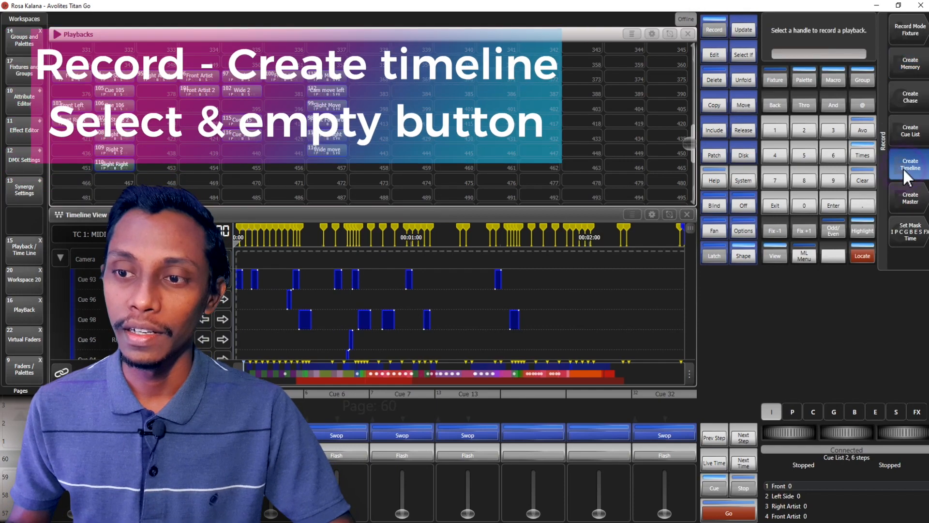
left_click(910, 165)
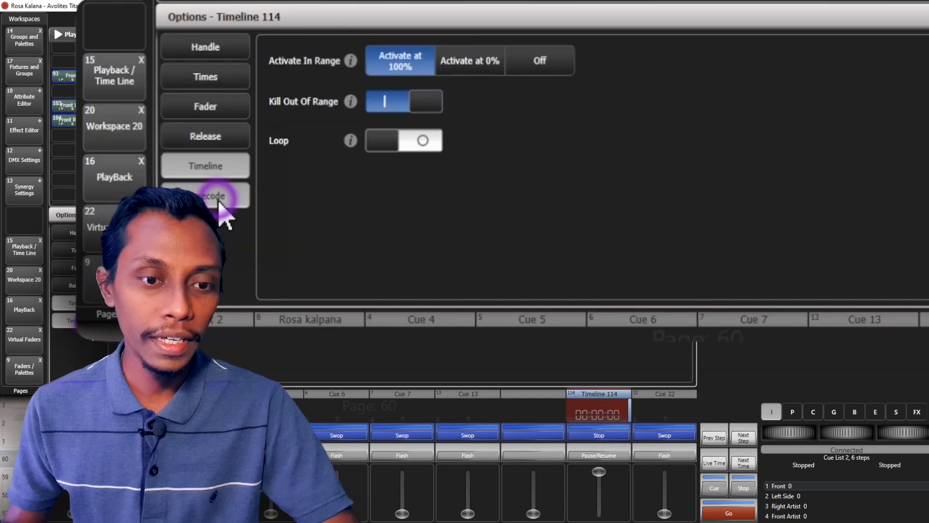
- Set Timeline 114's Timecode Source to Timecode 2
left_click(205, 195)
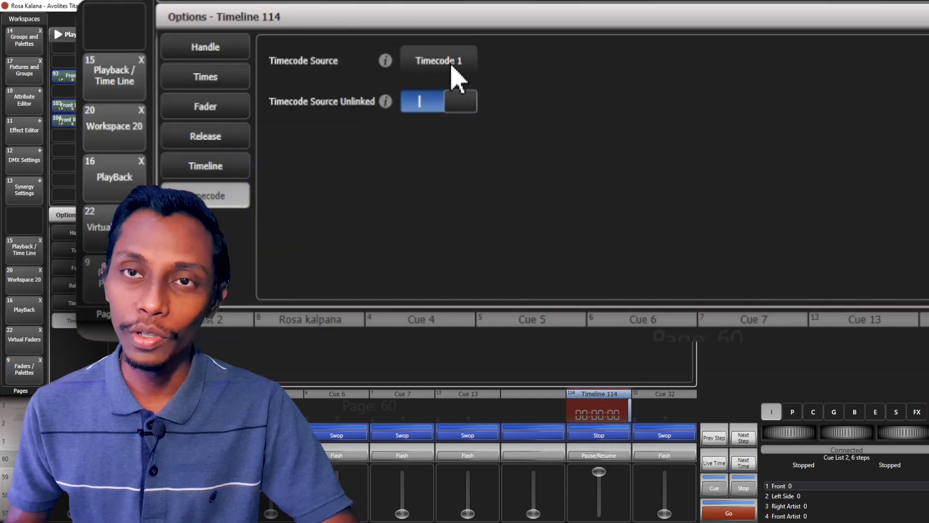
left_click(438, 60)
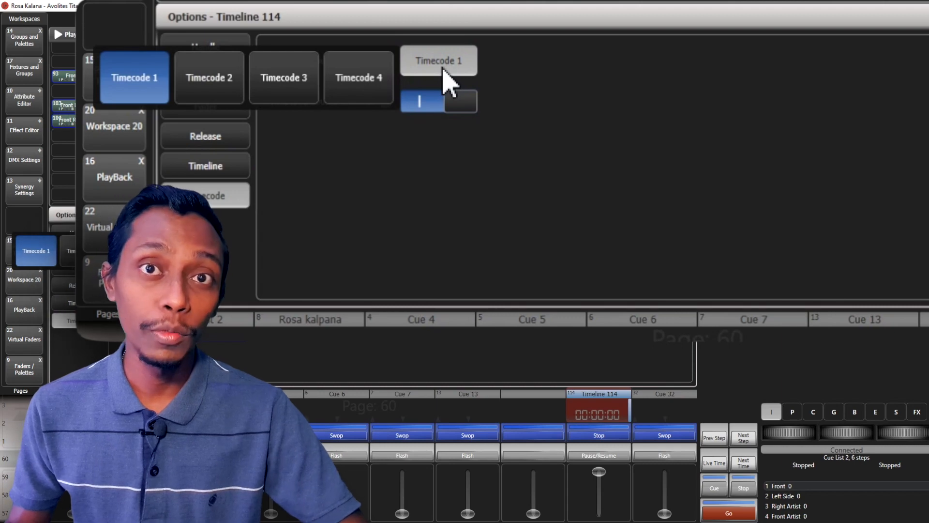
mouse_move(209, 89)
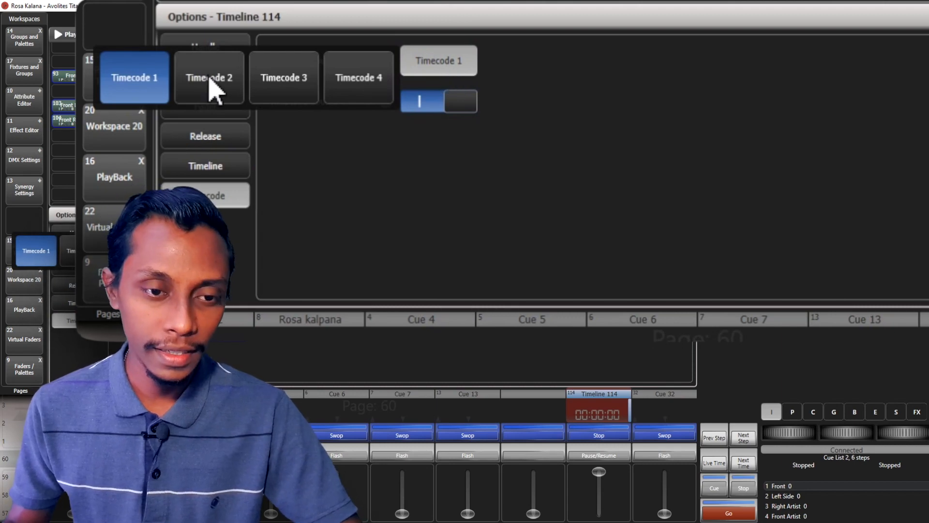
left_click(204, 75)
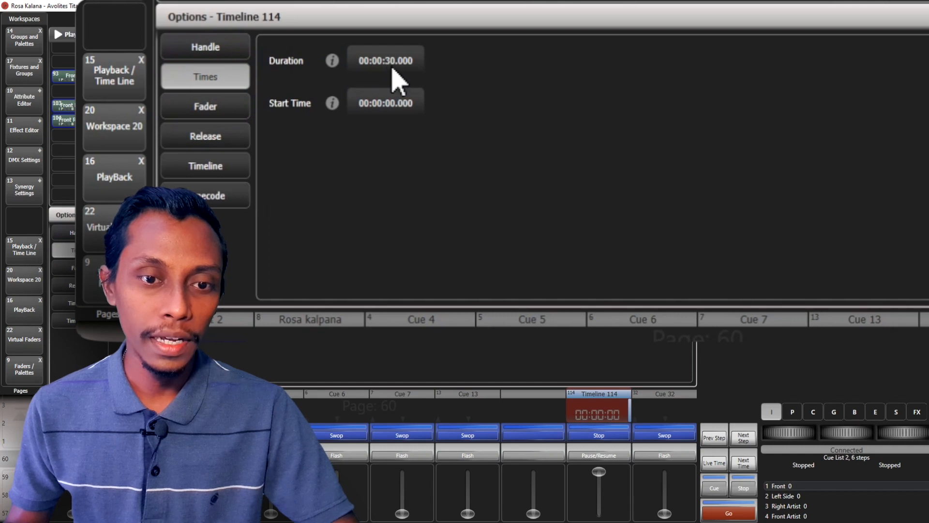
- Set Timeline 114's duration to 00:03:00.000 with start time 00:00:00.000
left_click(386, 65)
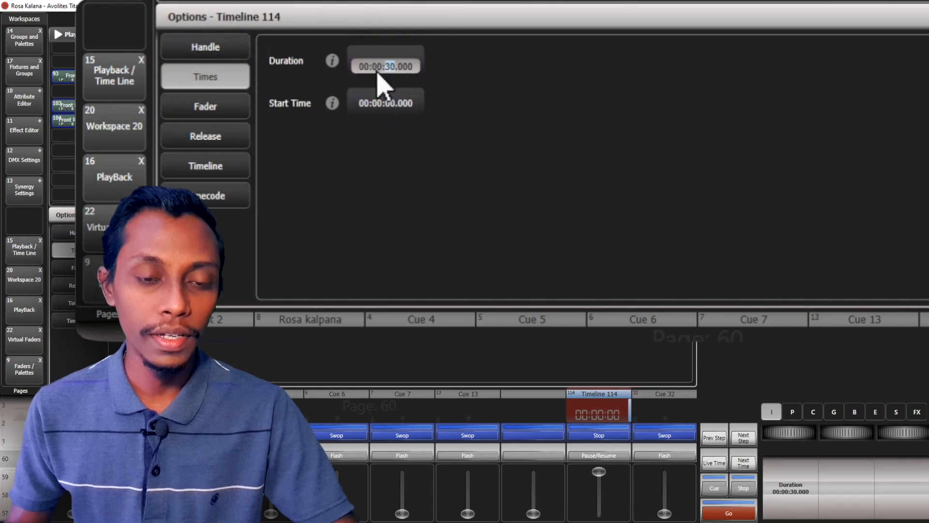
left_click(384, 60)
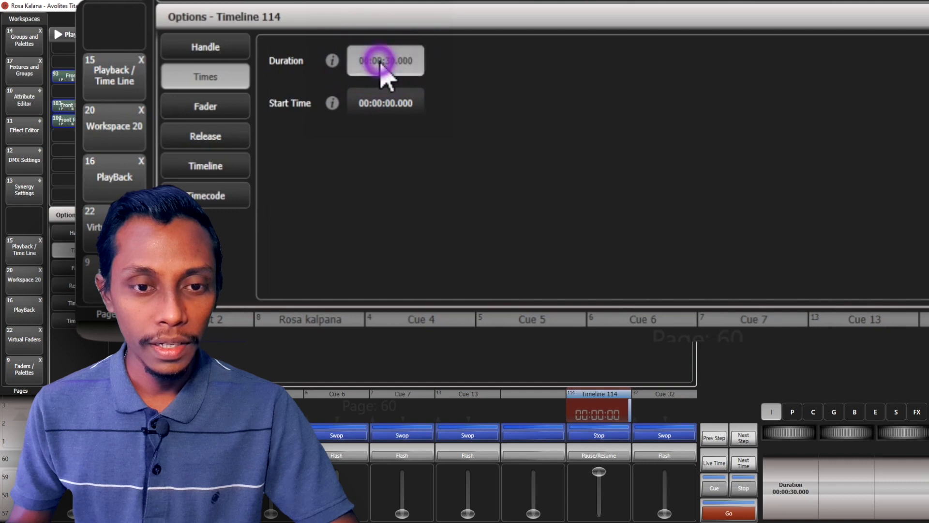
left_click(384, 65)
type("3:")
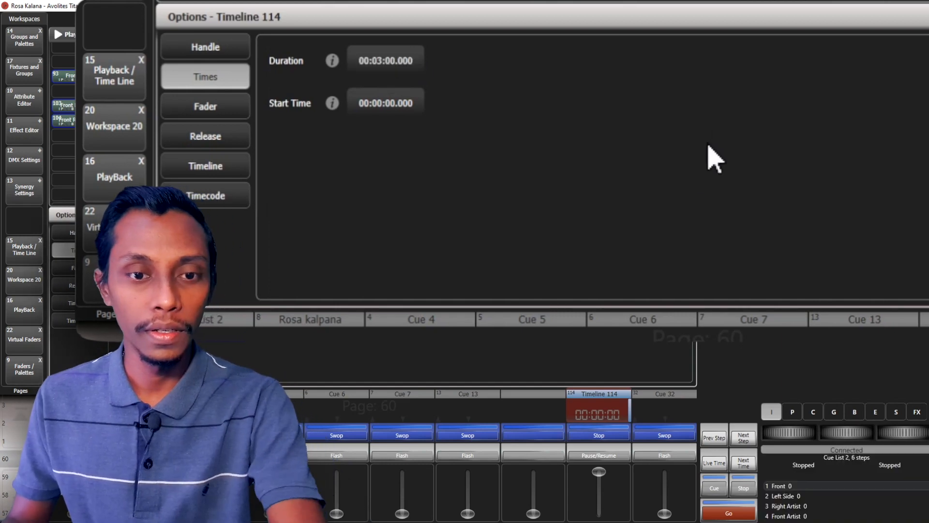
left_click(384, 108)
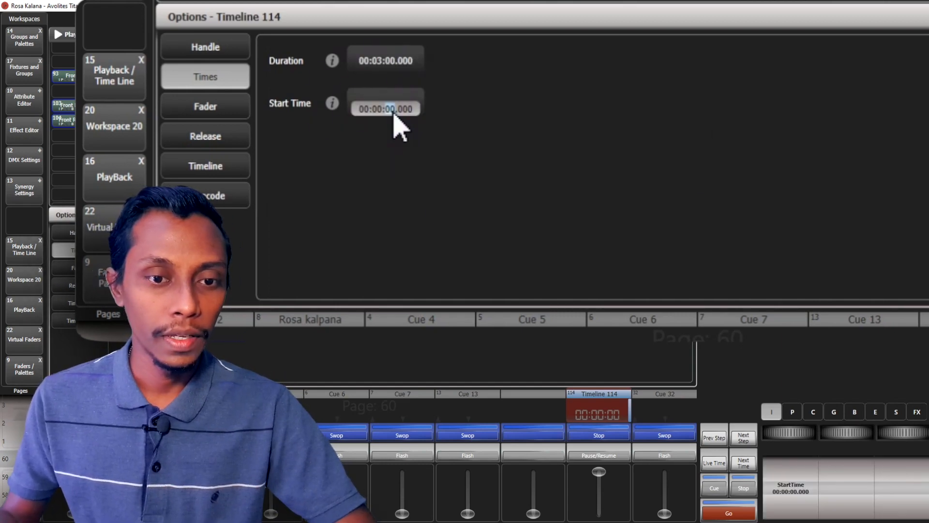
mouse_move(539, 255)
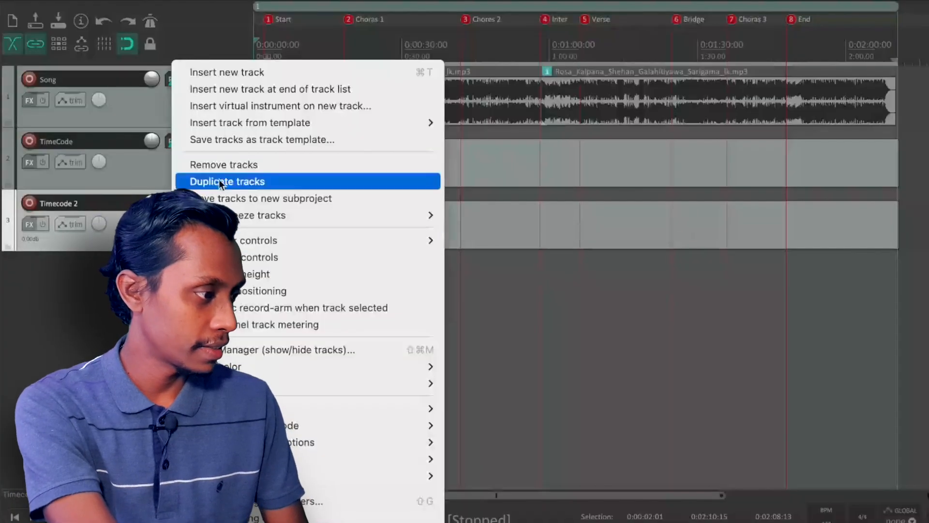
- Remove the Timecode 2 track, leaving only Song and TimeCode
left_click(226, 181)
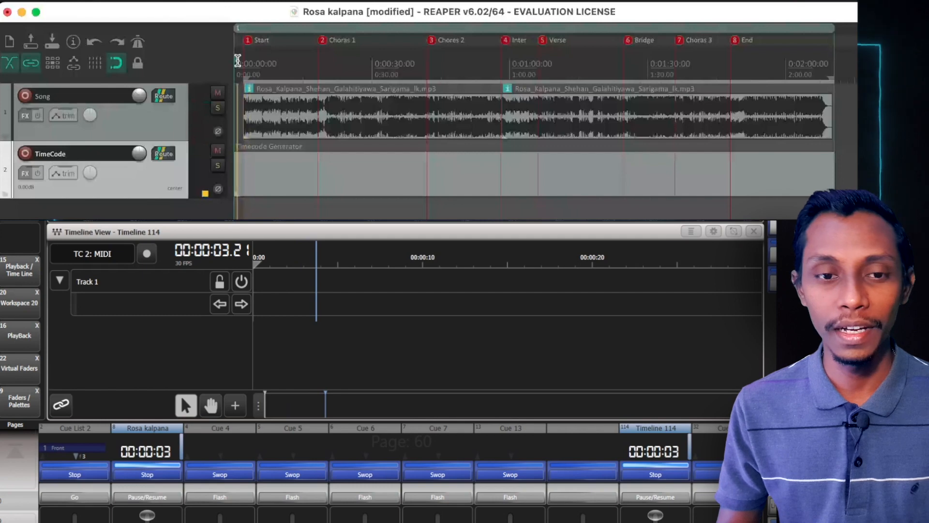
- Jump REAPER playback to about thirty seconds via the ruler and watch Timeline 114 follow the timecode
left_click(464, 65)
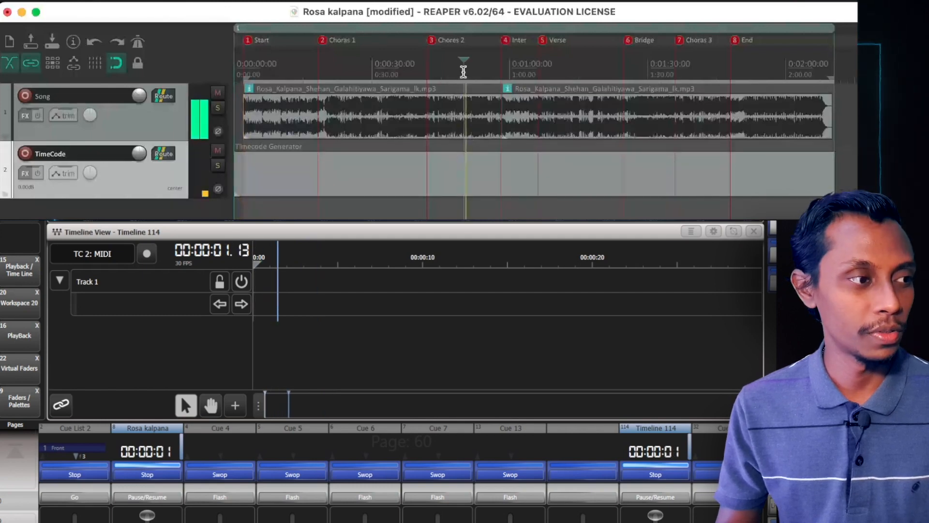